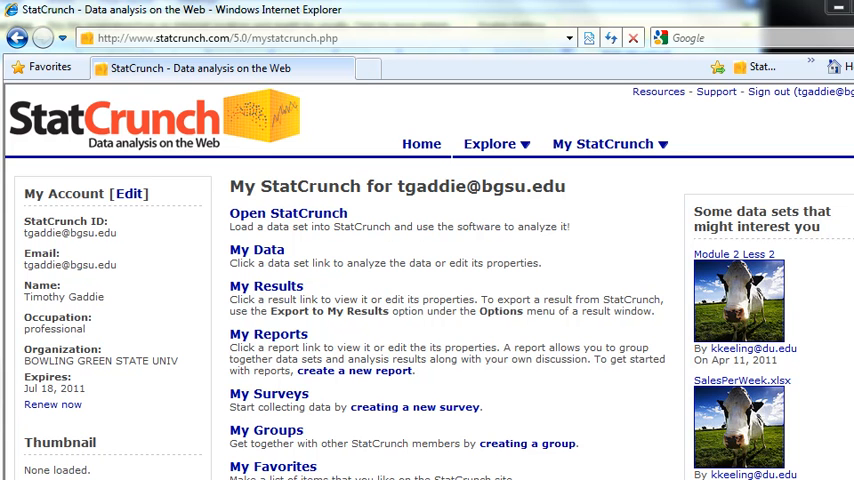
pyautogui.moveTo(206, 261)
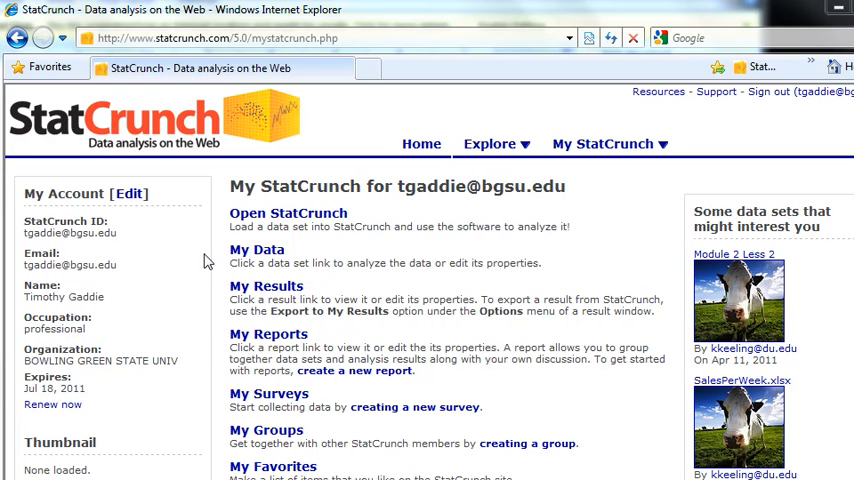
pyautogui.moveTo(324, 257)
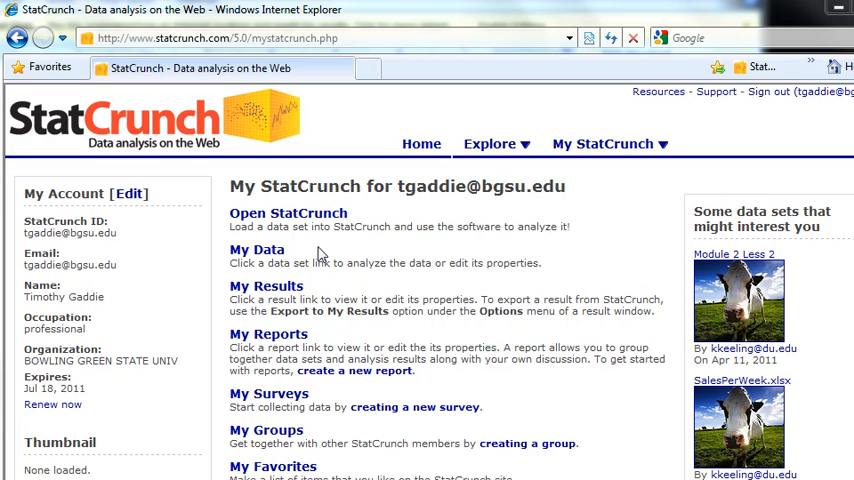
pyautogui.moveTo(343, 301)
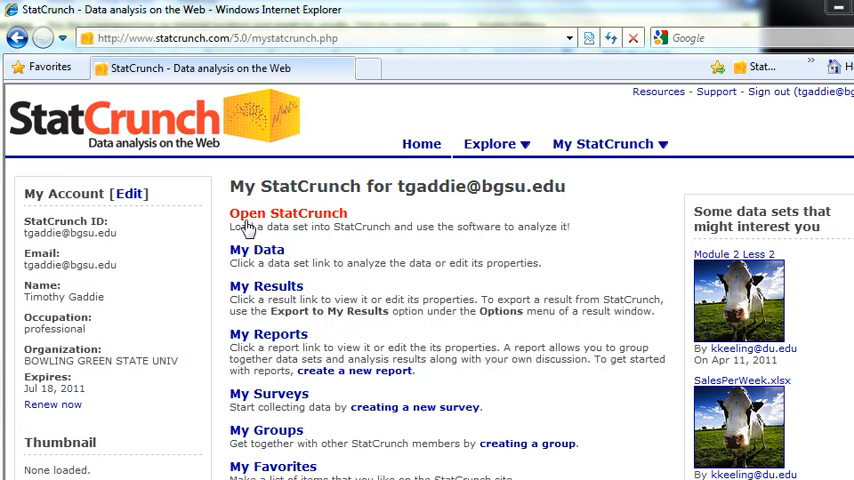
# Open StatCrunch's data analysis workspace from the My StatCrunch home page.
pyautogui.click(288, 213)
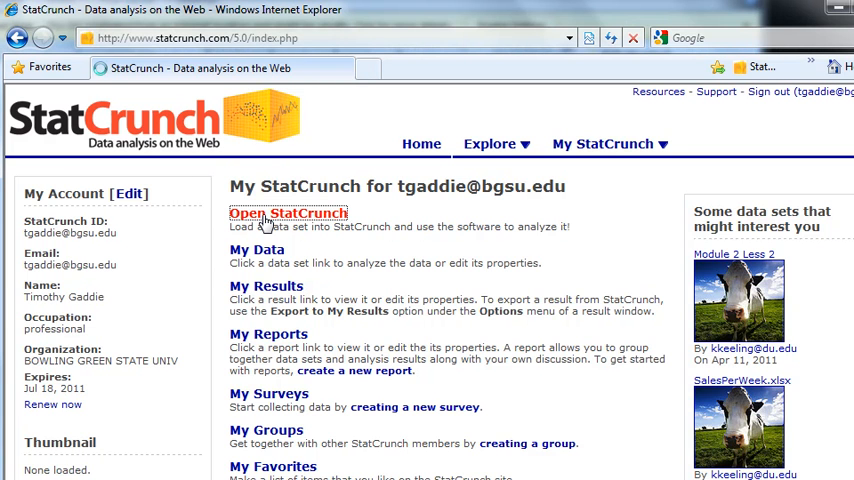
# Select the first cell under var1 in the empty StatCrunch grid.
pyautogui.click(288, 213)
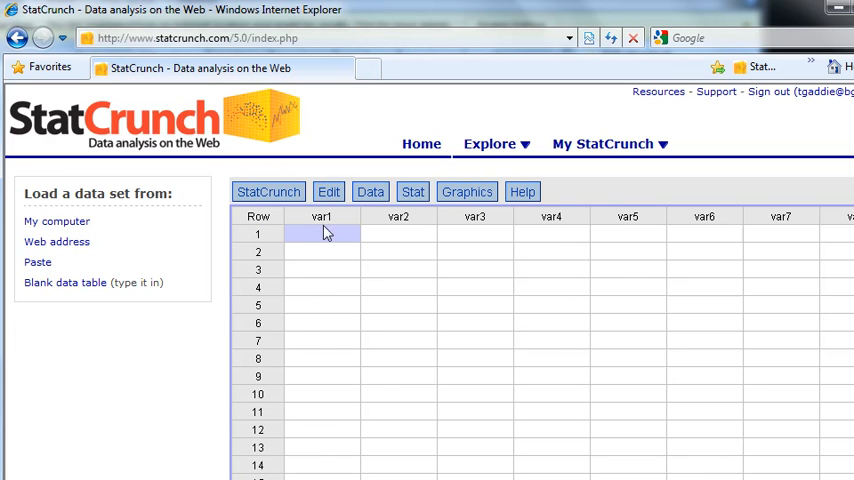
pyautogui.moveTo(411, 246)
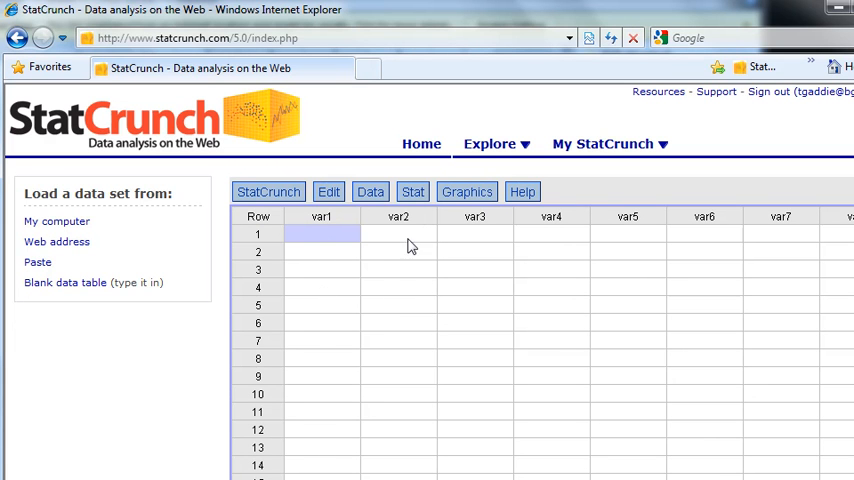
pyautogui.moveTo(332, 302)
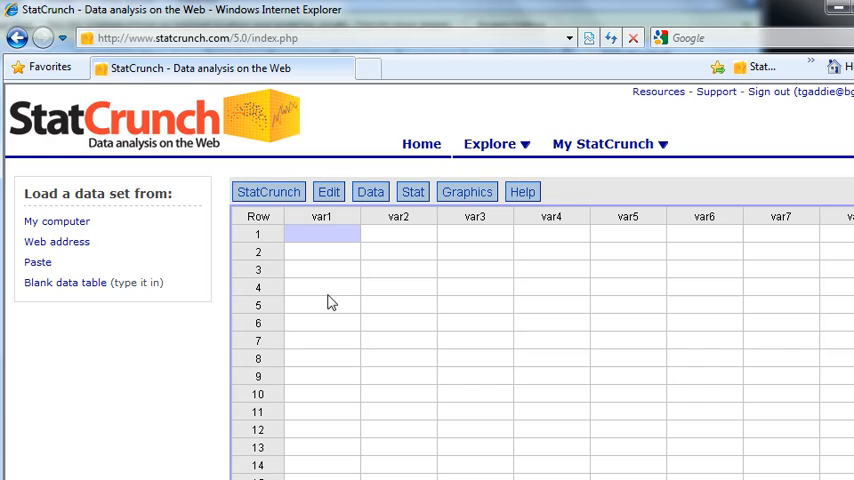
pyautogui.moveTo(415, 23)
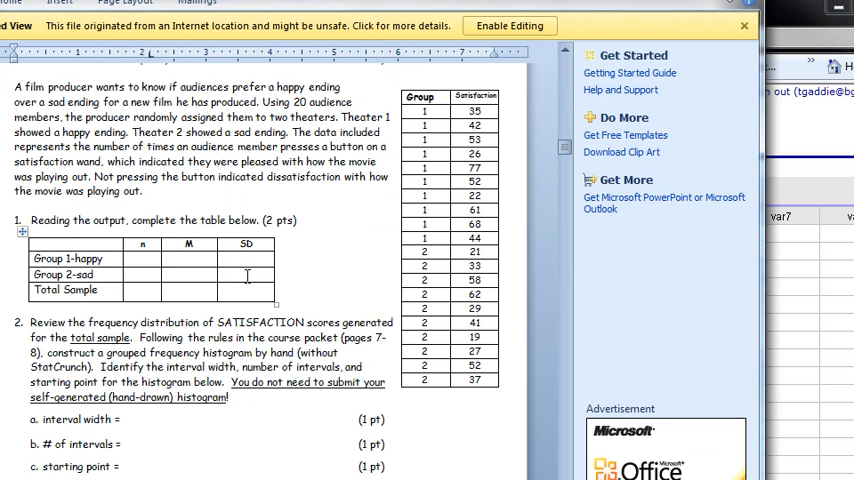
# Scroll the Computer Lab #1 Answer Sheet to its Group and Satisfaction table.
pyautogui.scroll(3)
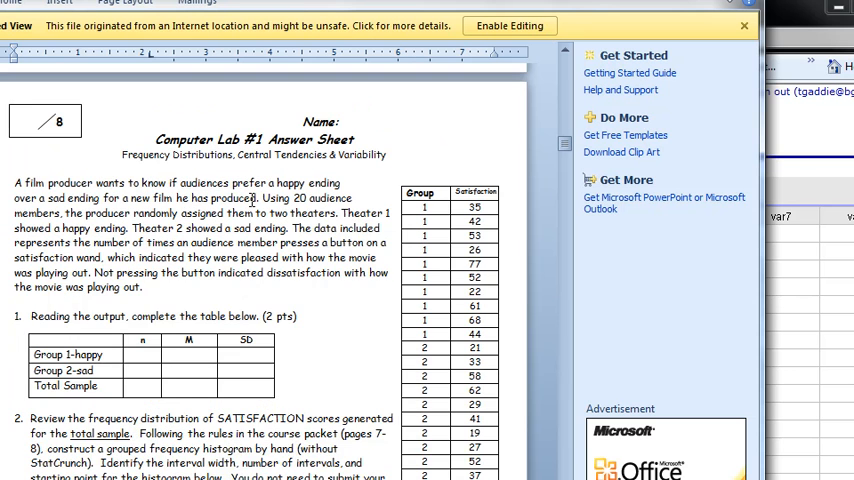
pyautogui.scroll(-3)
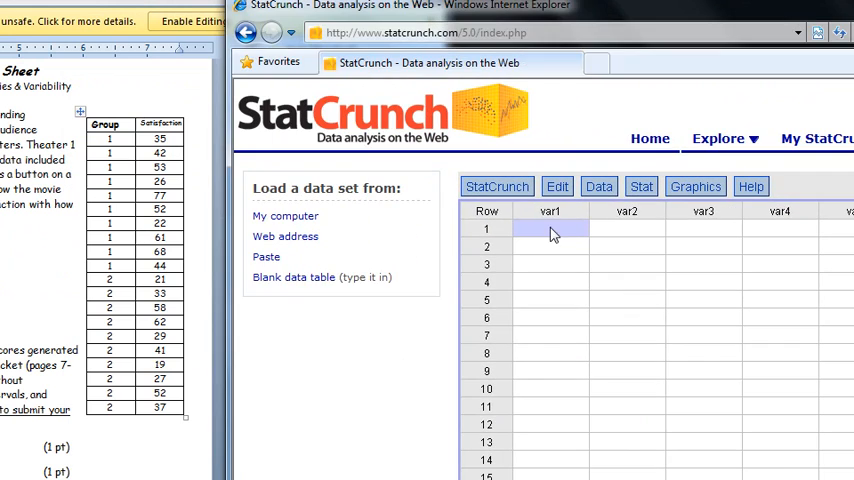
# Enter group 1 with satisfaction scores 35 and 42 in rows 1 and 2.
pyautogui.write('q')
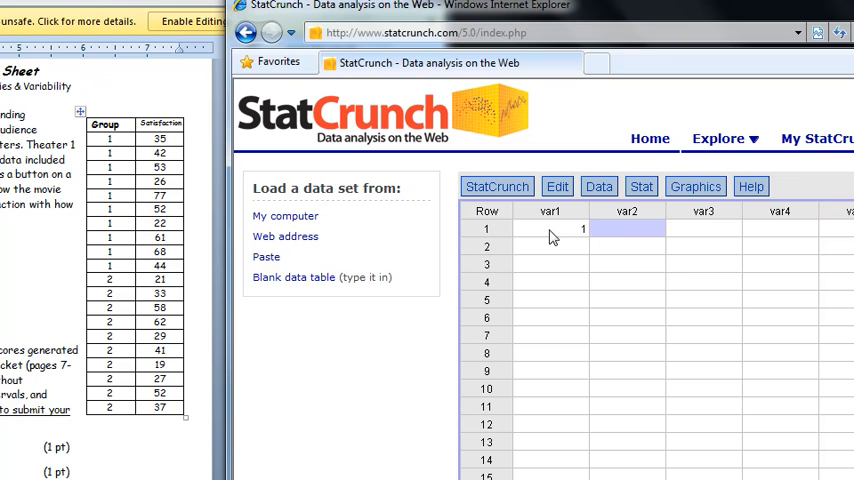
pyautogui.write('35')
pyautogui.click(627, 246)
pyautogui.write('42')
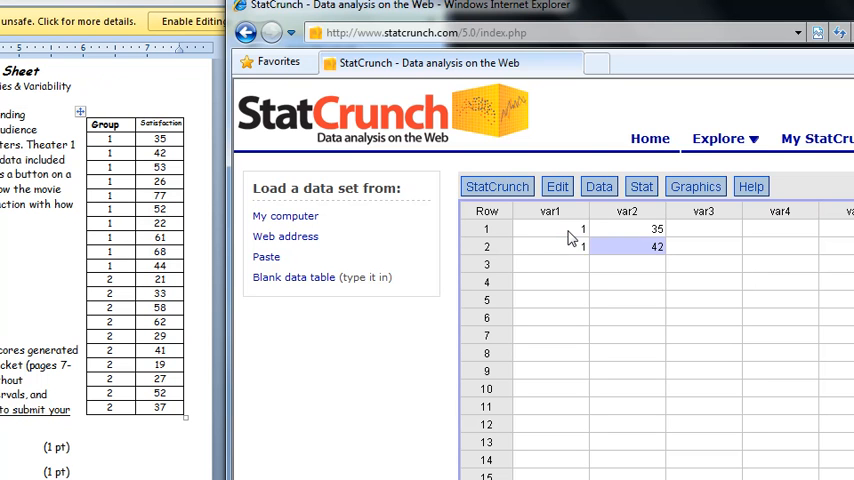
pyautogui.moveTo(601, 244)
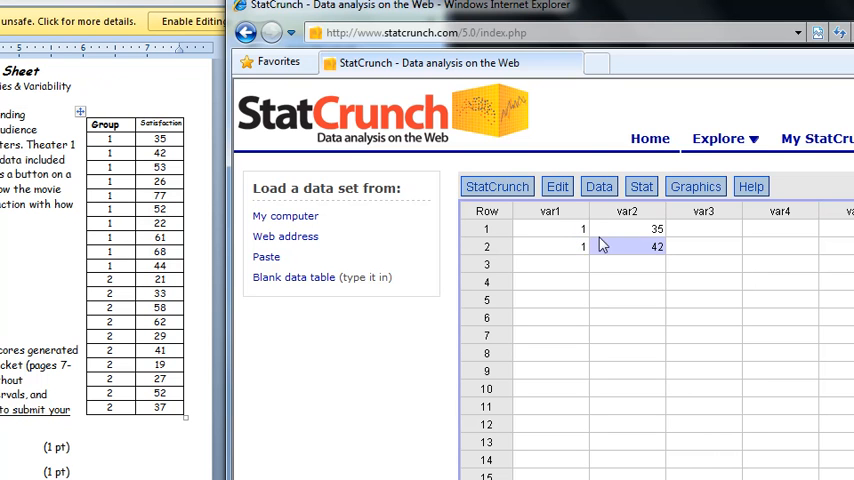
pyautogui.moveTo(548, 266)
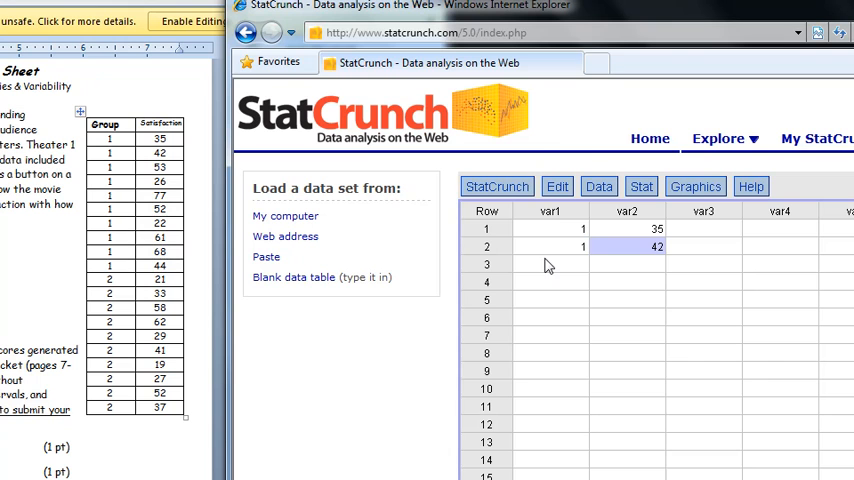
pyautogui.moveTo(417, 54)
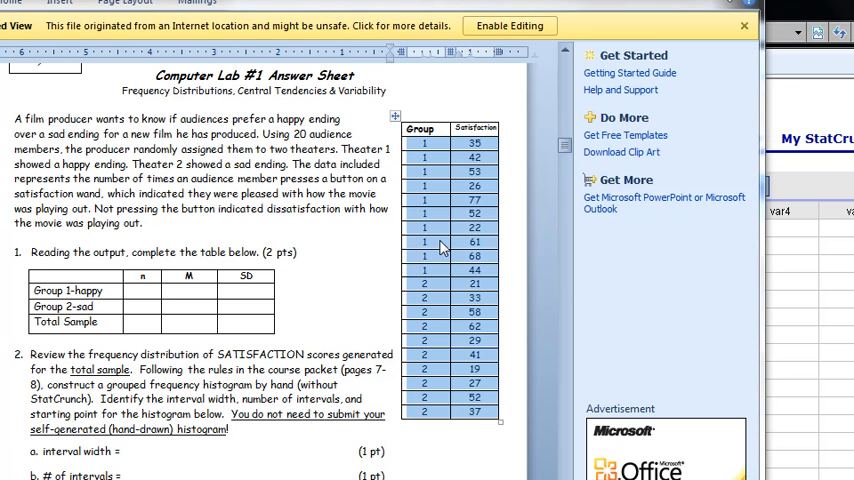
# Copy the whole Group/Satisfaction table from the Word answer sheet.
pyautogui.rightClick(440, 248)
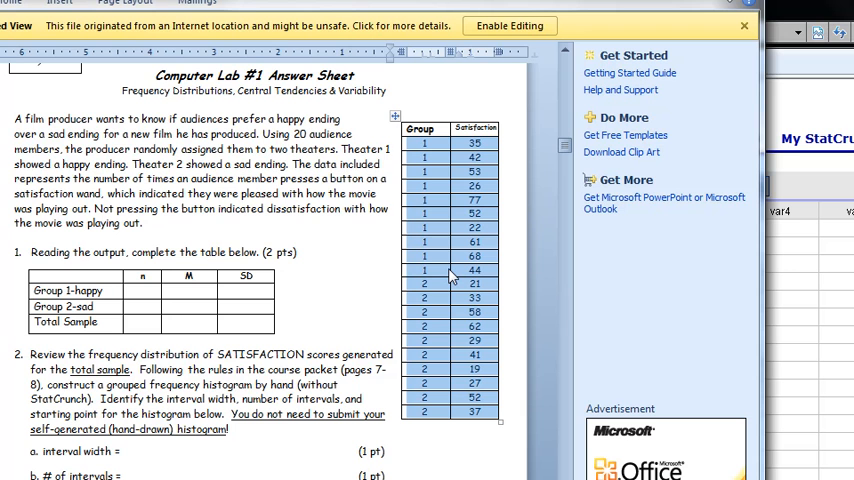
pyautogui.moveTo(798, 68)
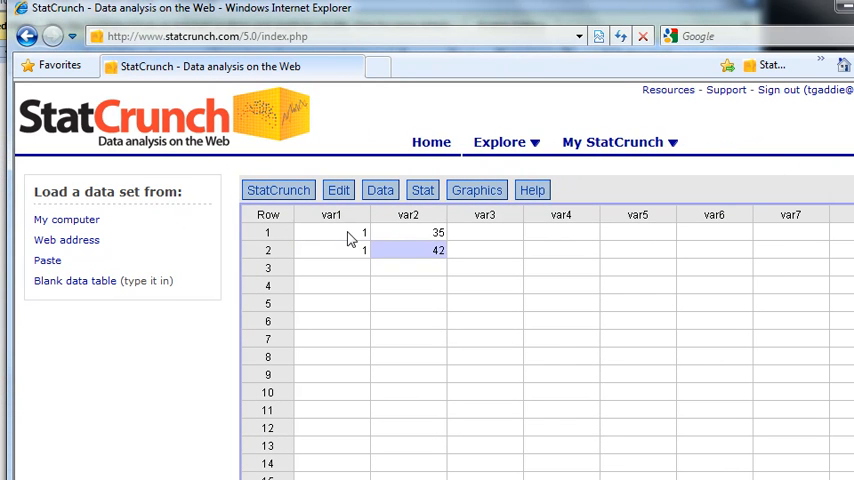
# Clear the two typed rows from the StatCrunch data table.
pyautogui.click(330, 231)
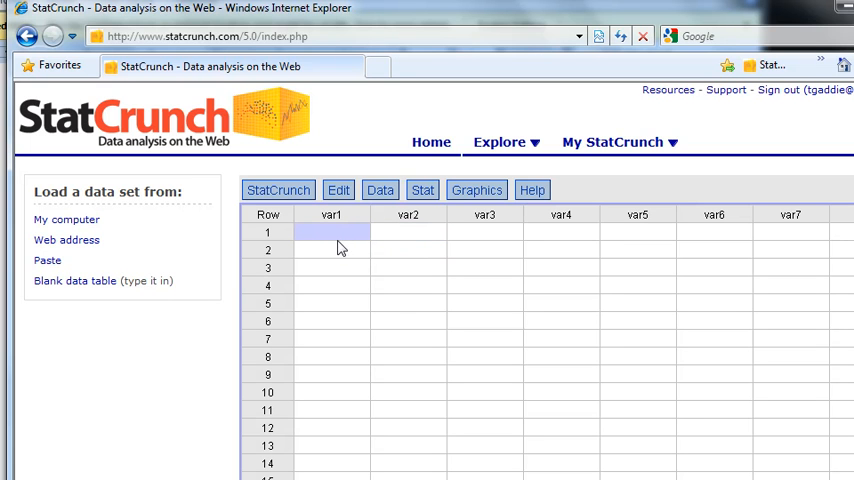
pyautogui.moveTo(337, 240)
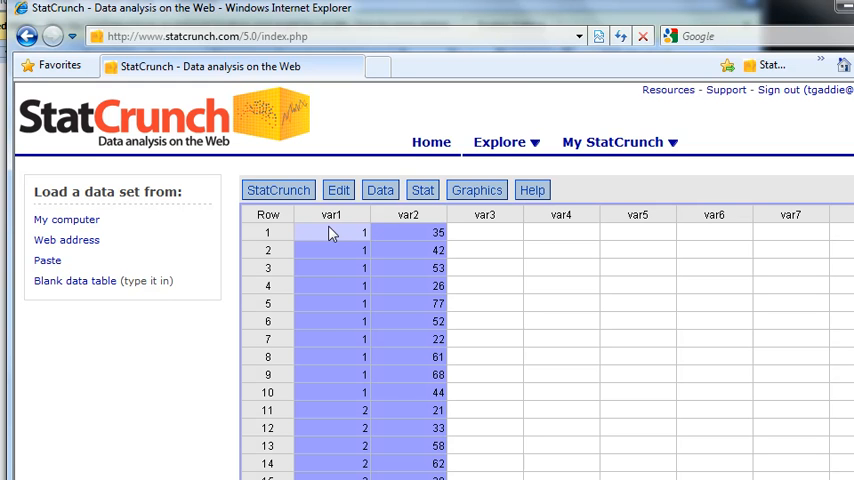
# Paste the Word table into var1 and var2, then scroll to check all 20 rows.
pyautogui.scroll(-3)
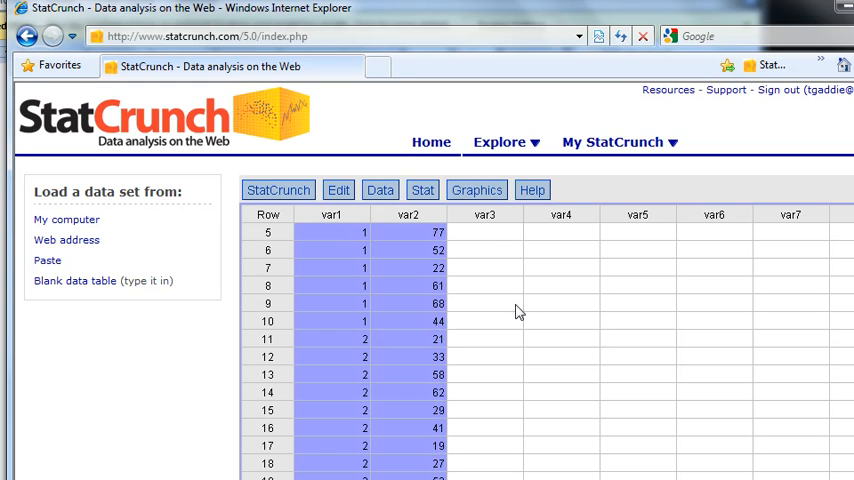
pyautogui.moveTo(505, 333)
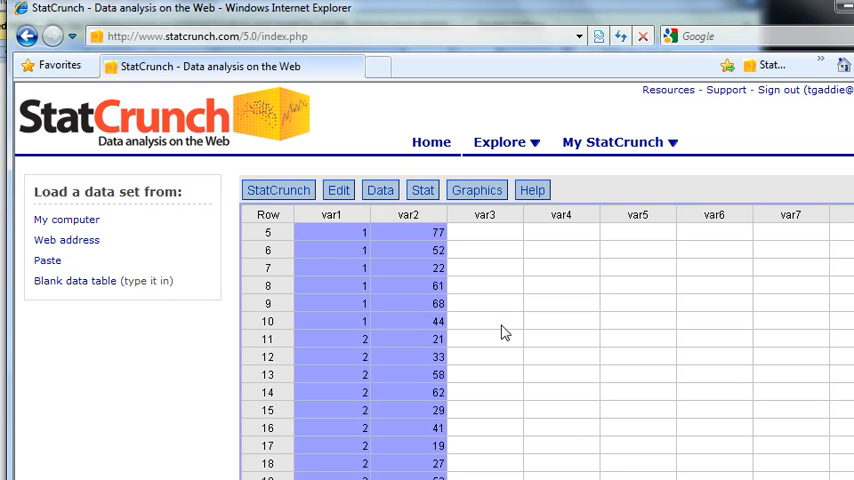
pyautogui.scroll(3)
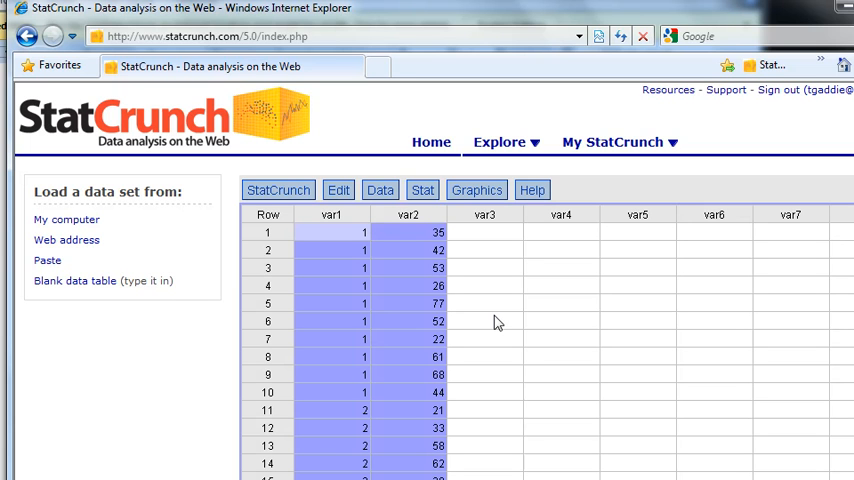
pyautogui.moveTo(138, 440)
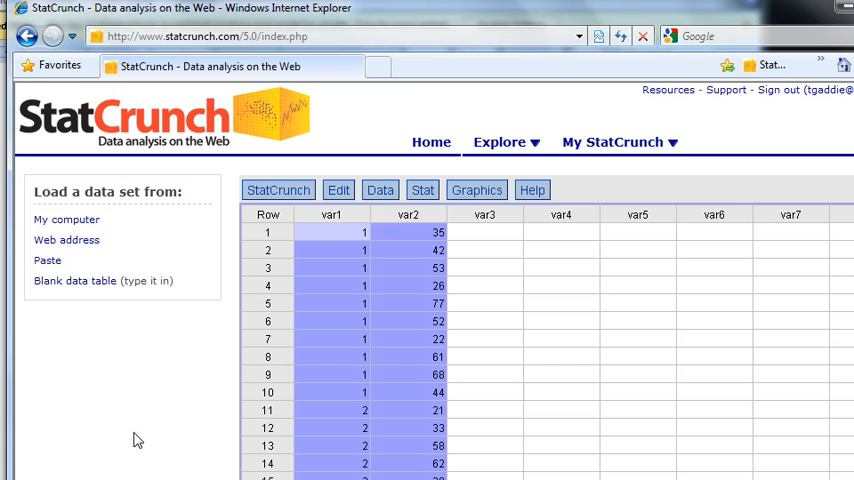